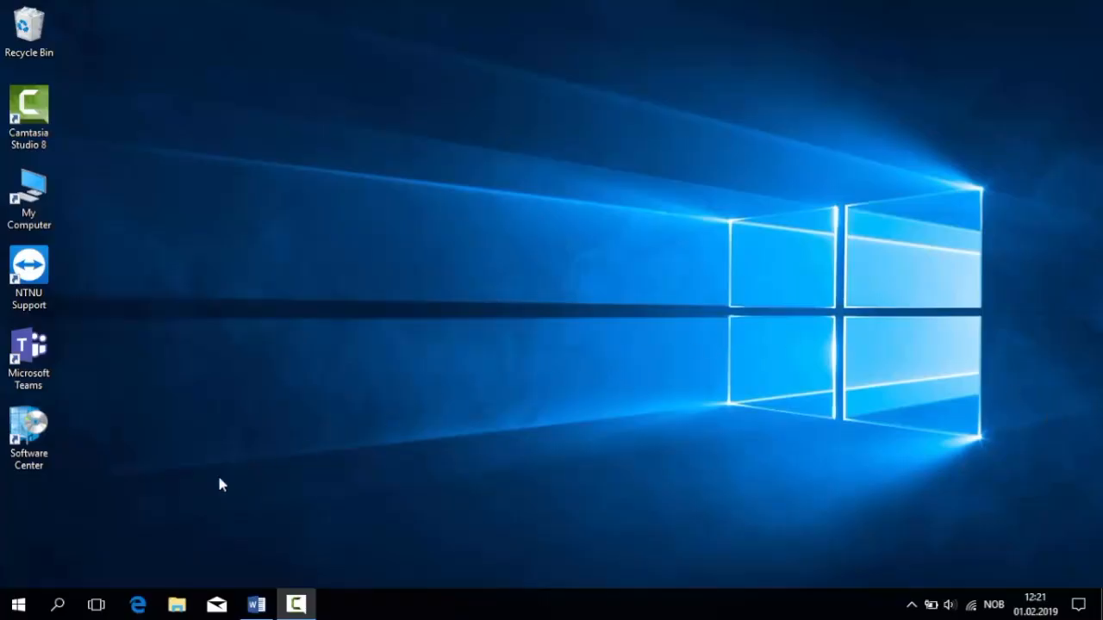
Browse Downloads to the Oving4Data(1) archive showing TemakartData.gdb, then bring up the program list
{"action": "left_click", "coordinate": [176, 603]}
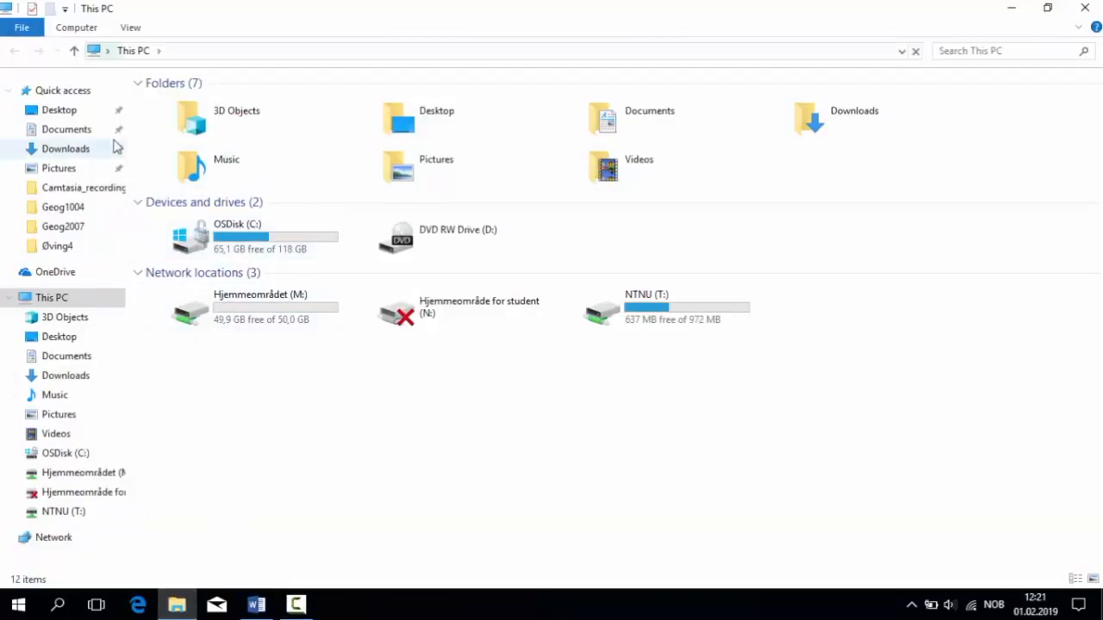
{"action": "left_click", "coordinate": [66, 149]}
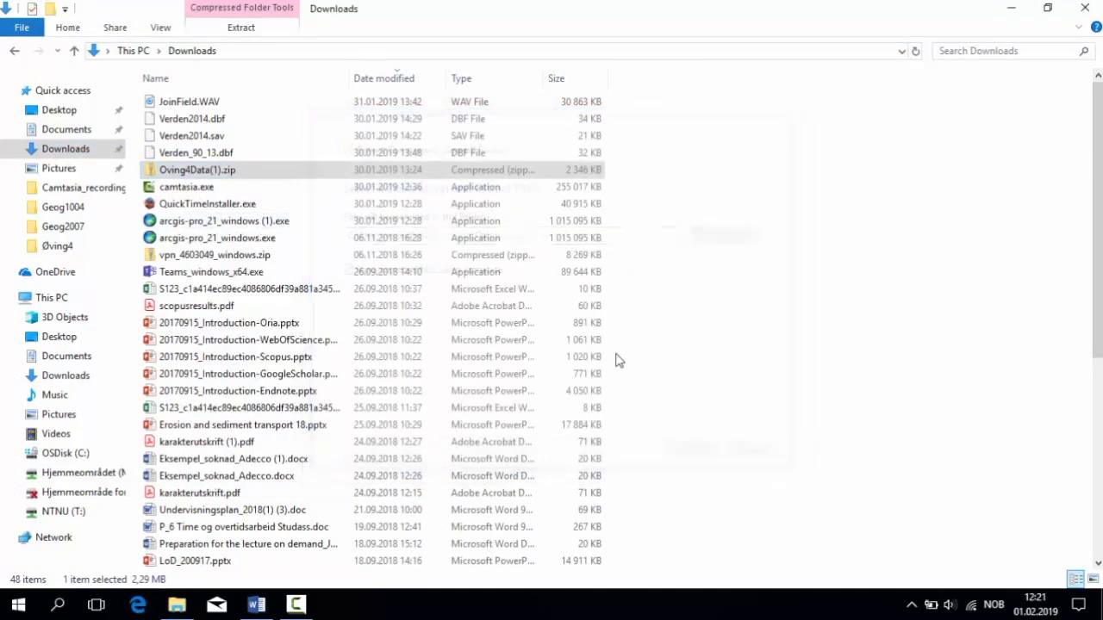
{"action": "double_click", "coordinate": [197, 171]}
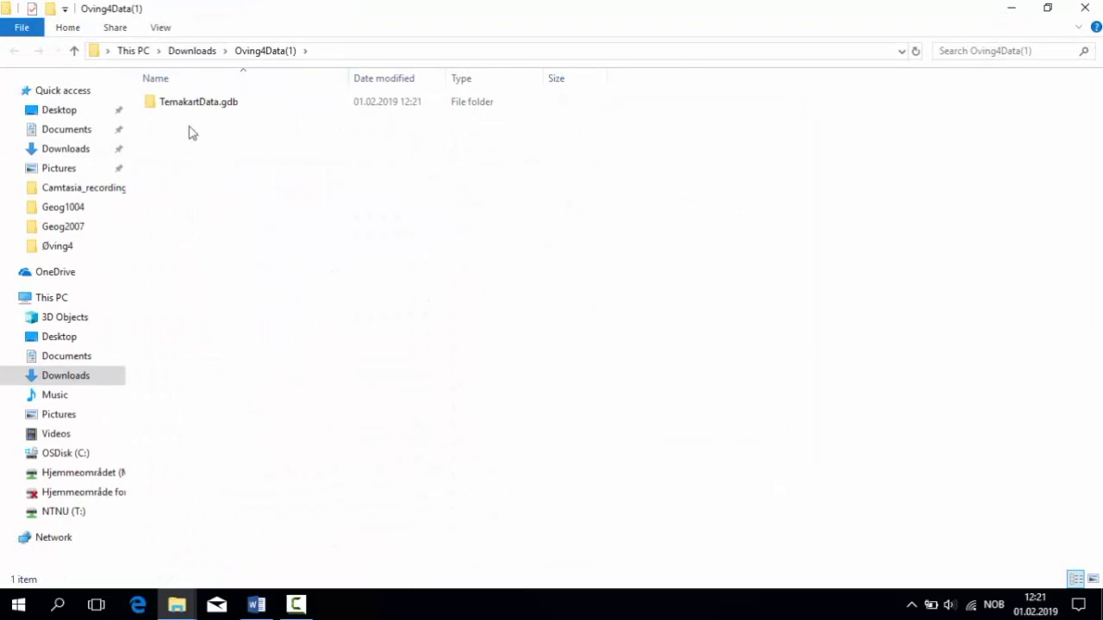
{"action": "left_click", "coordinate": [198, 102]}
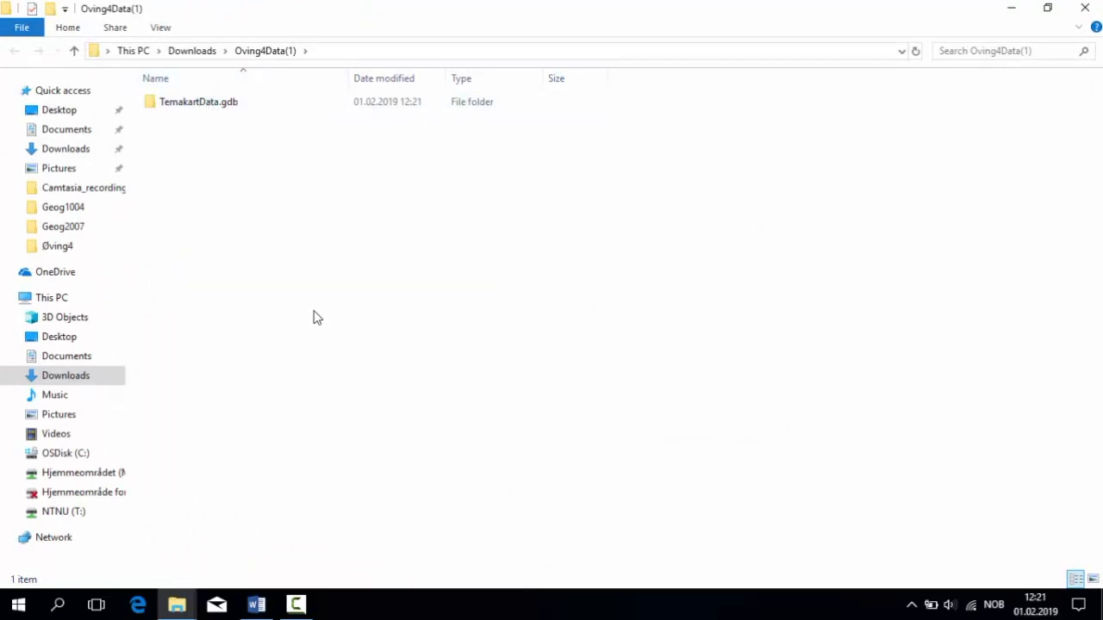
{"action": "left_click", "coordinate": [18, 603]}
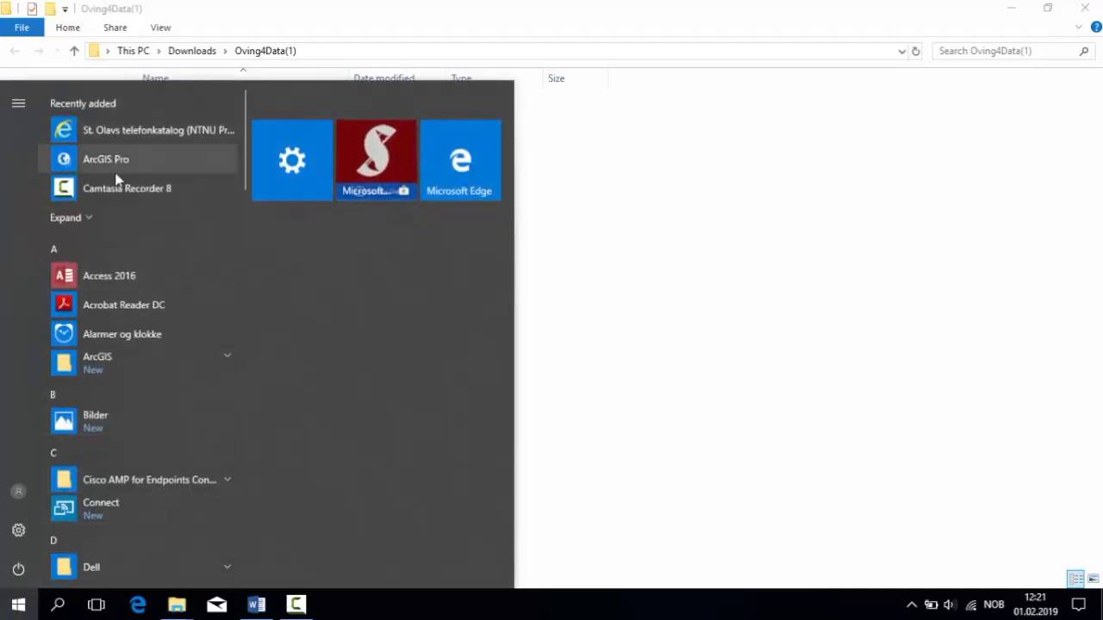
Launch ArcGIS Pro from the Start menu by searching 'pro'
{"action": "type", "text": "pro"}
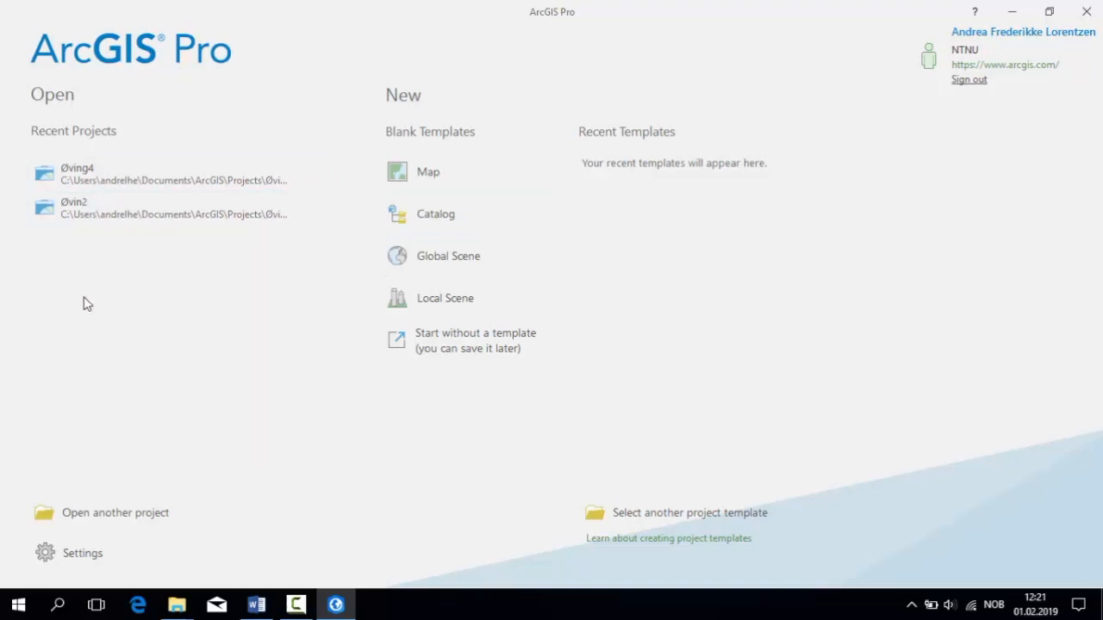
{"action": "mouse_move", "coordinate": [89, 309]}
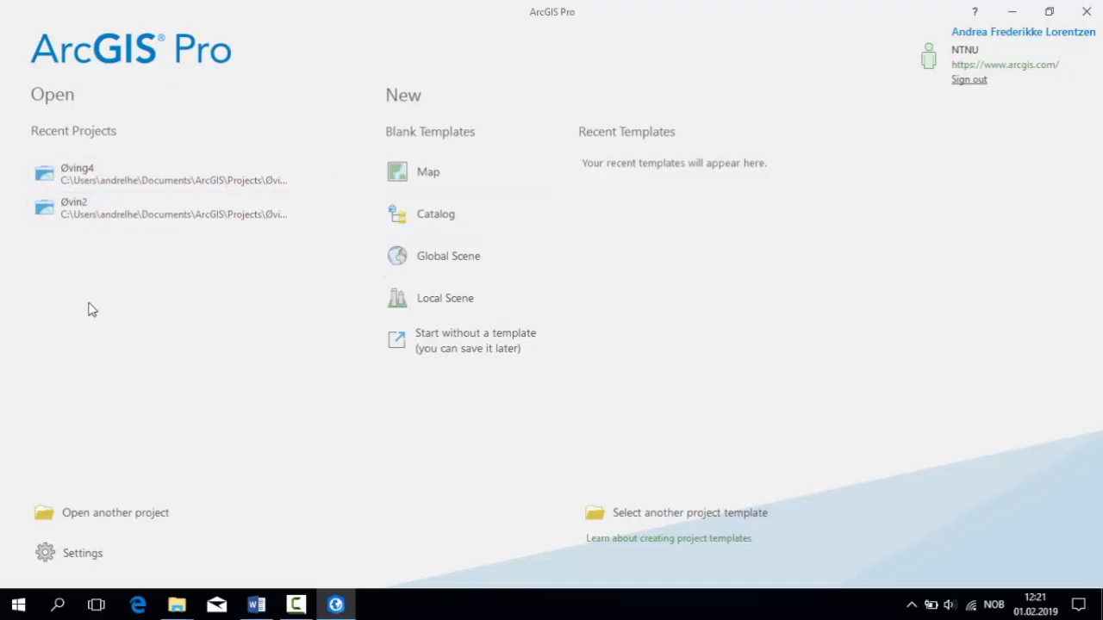
{"action": "mouse_move", "coordinate": [448, 172]}
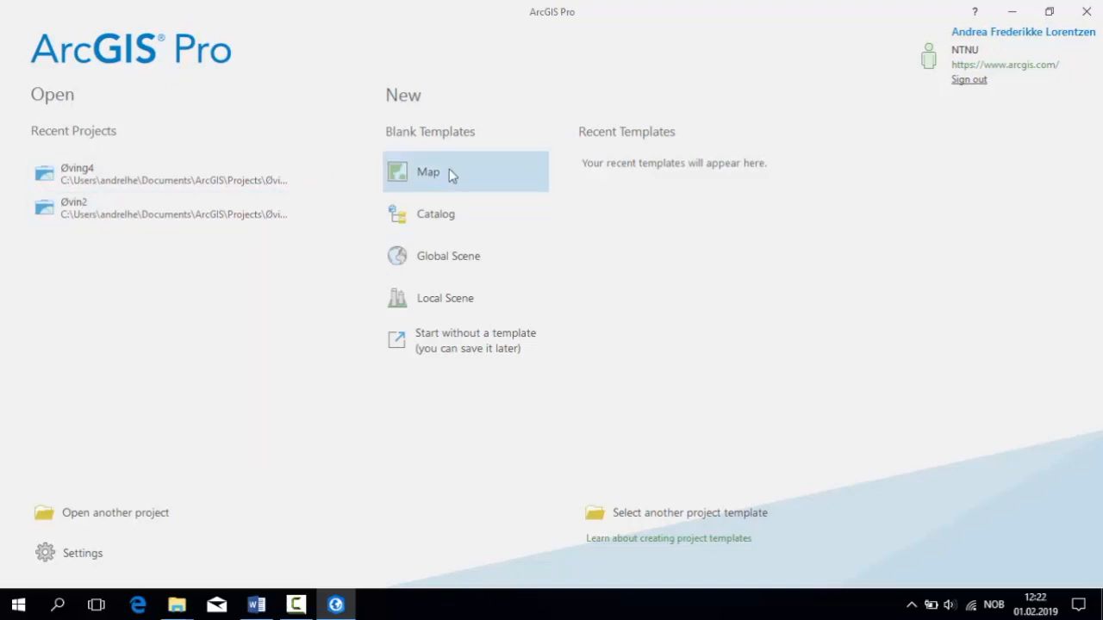
Create a new blank Map project named Øving4 in the default location
{"action": "left_click", "coordinate": [427, 173]}
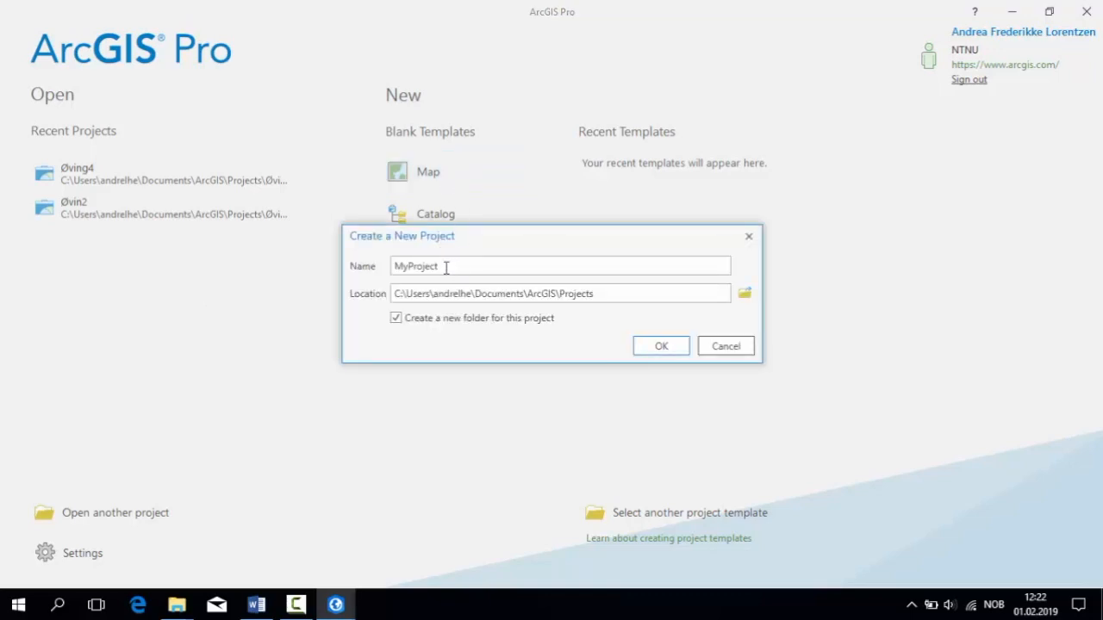
{"action": "type", "text": "Øving4"}
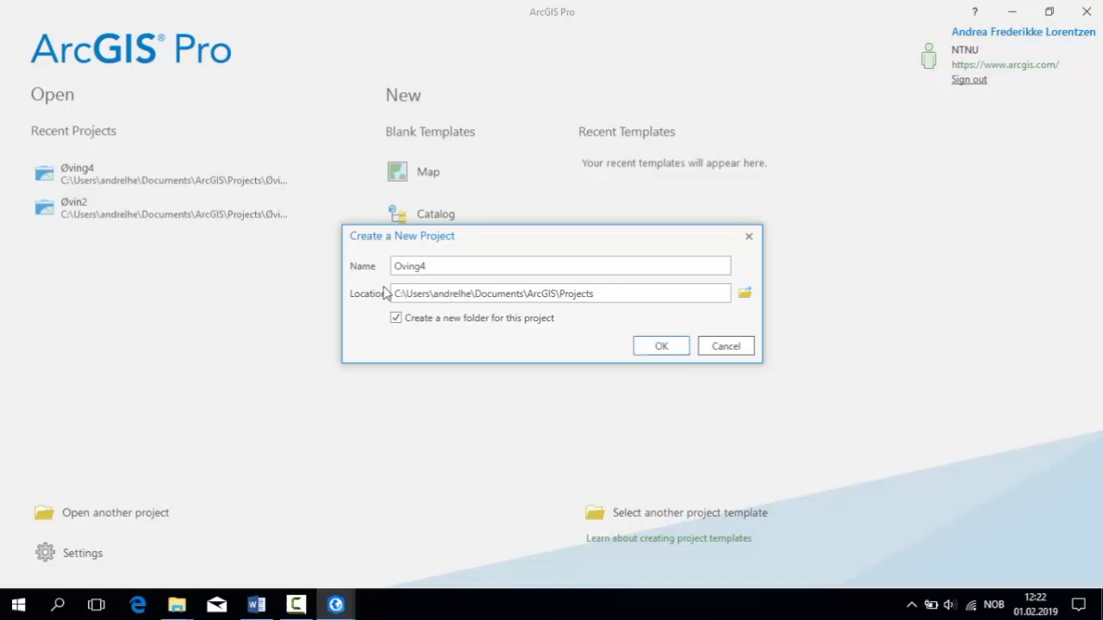
{"action": "left_click", "coordinate": [662, 344]}
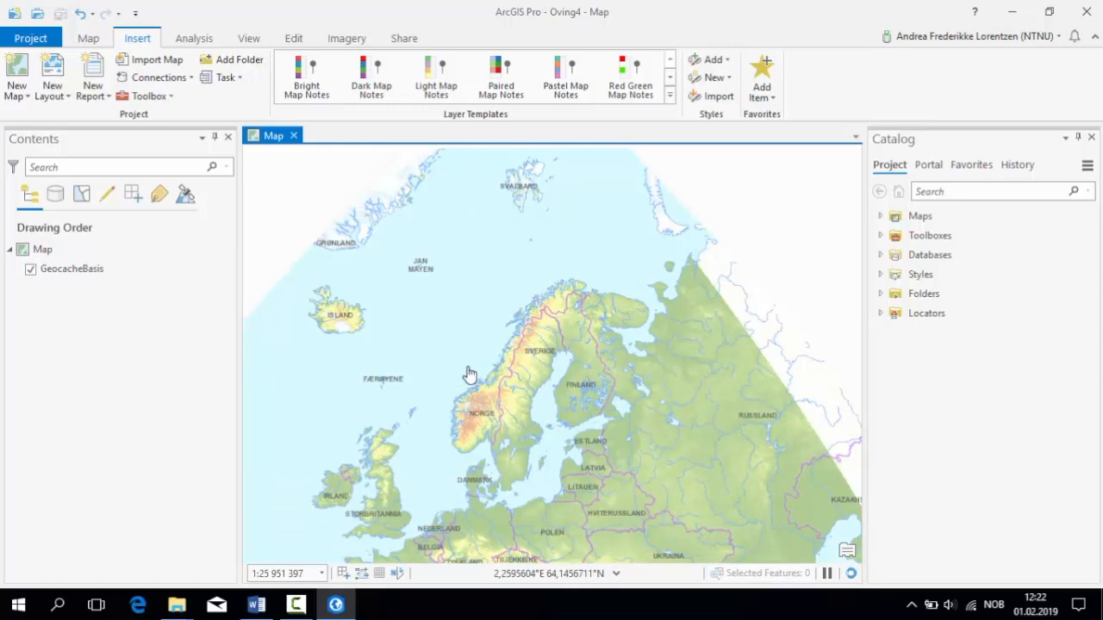
Pan the map and switch off the GeocacheBasis basemap layer in Contents
{"action": "left_click_drag", "start_coordinate": [469, 374], "coordinate": [569, 274]}
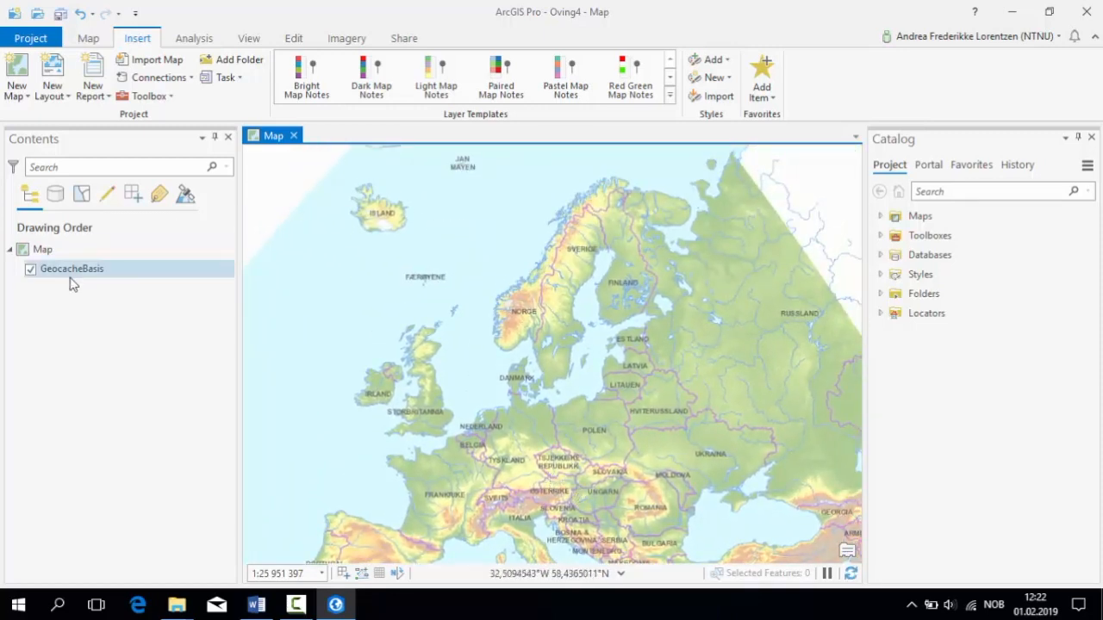
{"action": "left_click", "coordinate": [31, 269]}
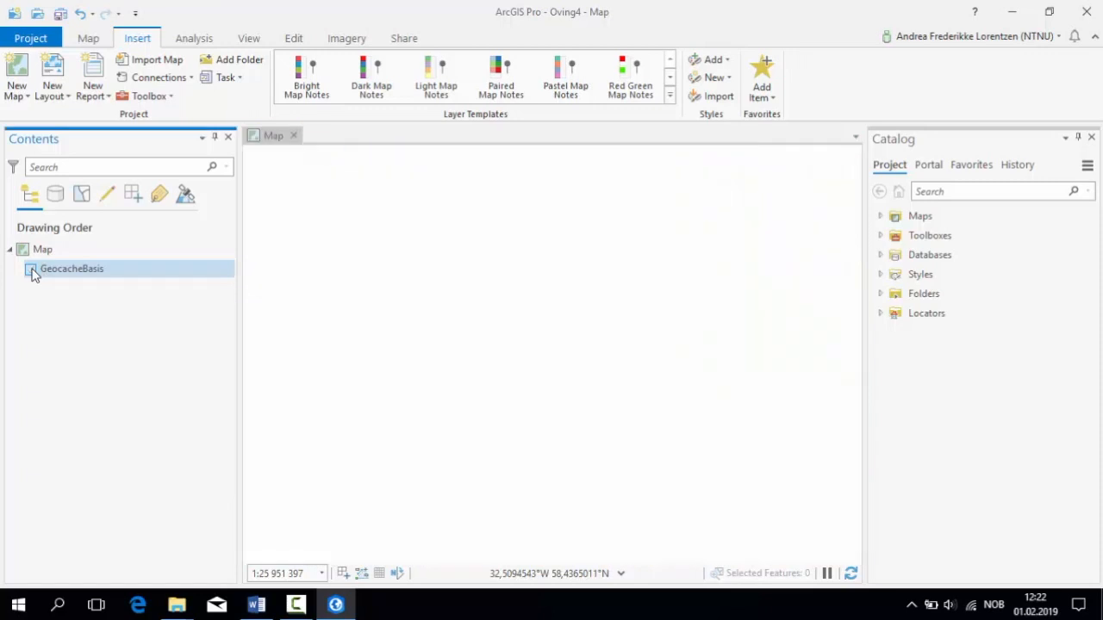
{"action": "left_click", "coordinate": [31, 269]}
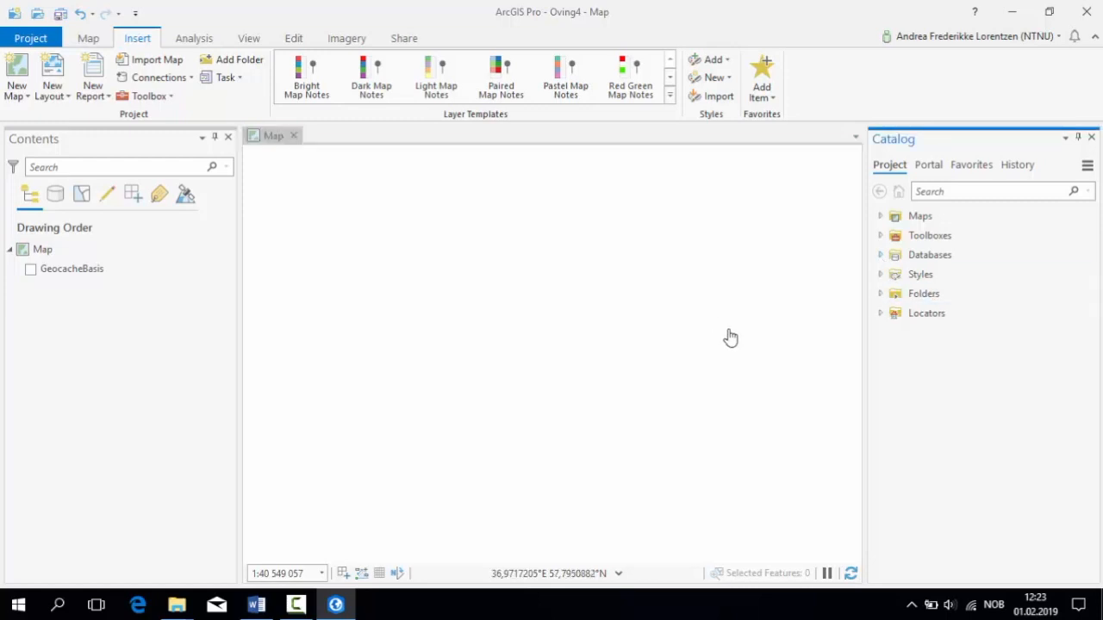
{"action": "mouse_move", "coordinate": [889, 286]}
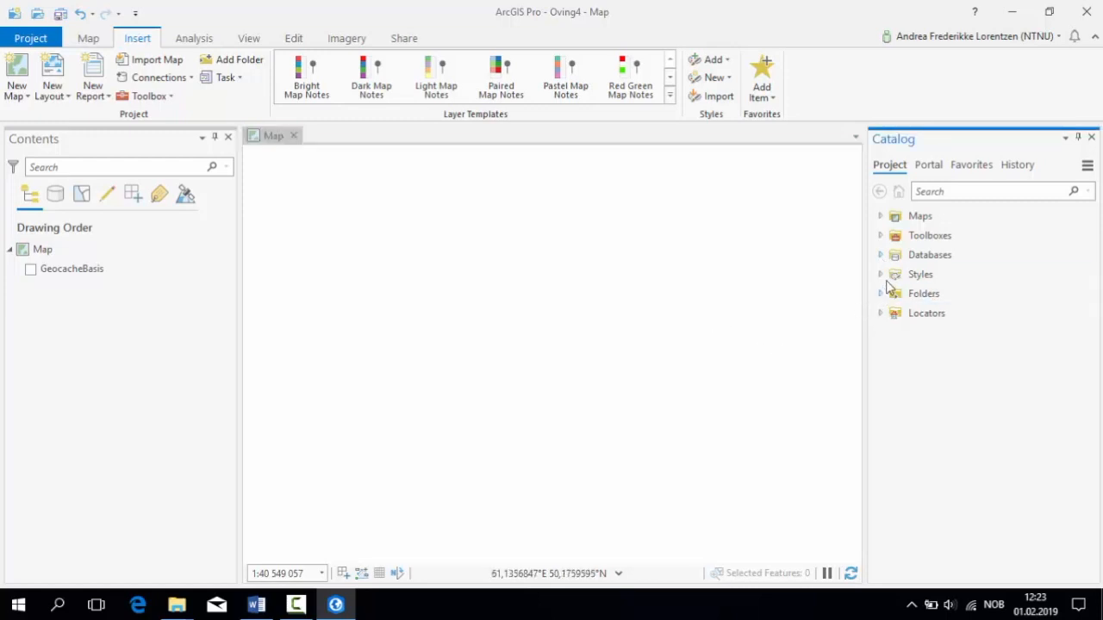
Expand Databases in the Catalog to Oving4.gdb and start adding an existing geodatabase
{"action": "left_click", "coordinate": [880, 255]}
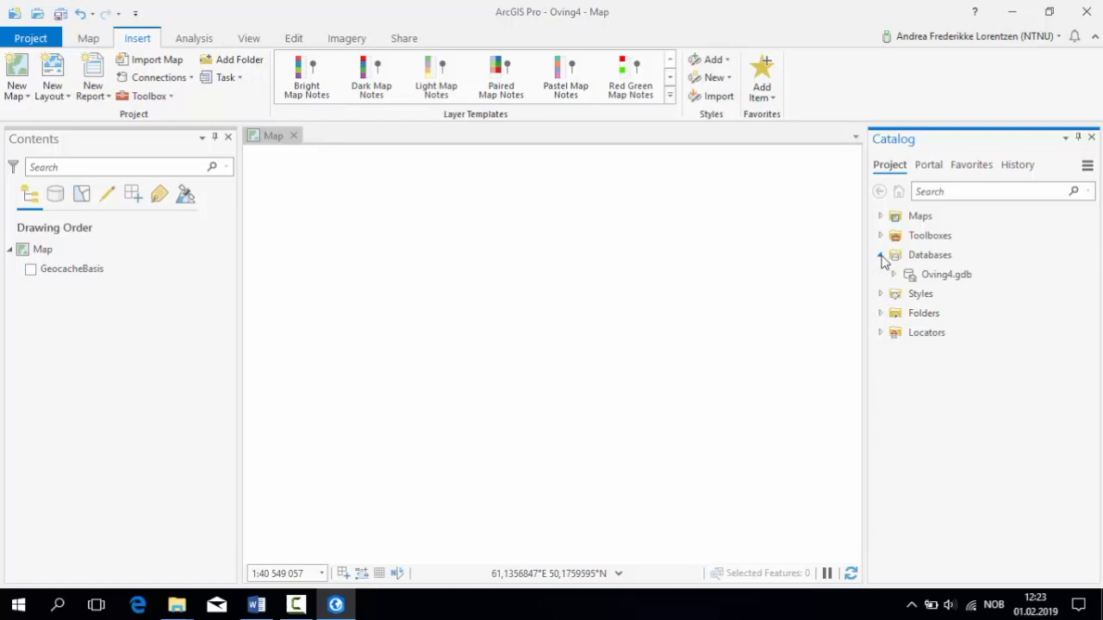
{"action": "left_click", "coordinate": [931, 255]}
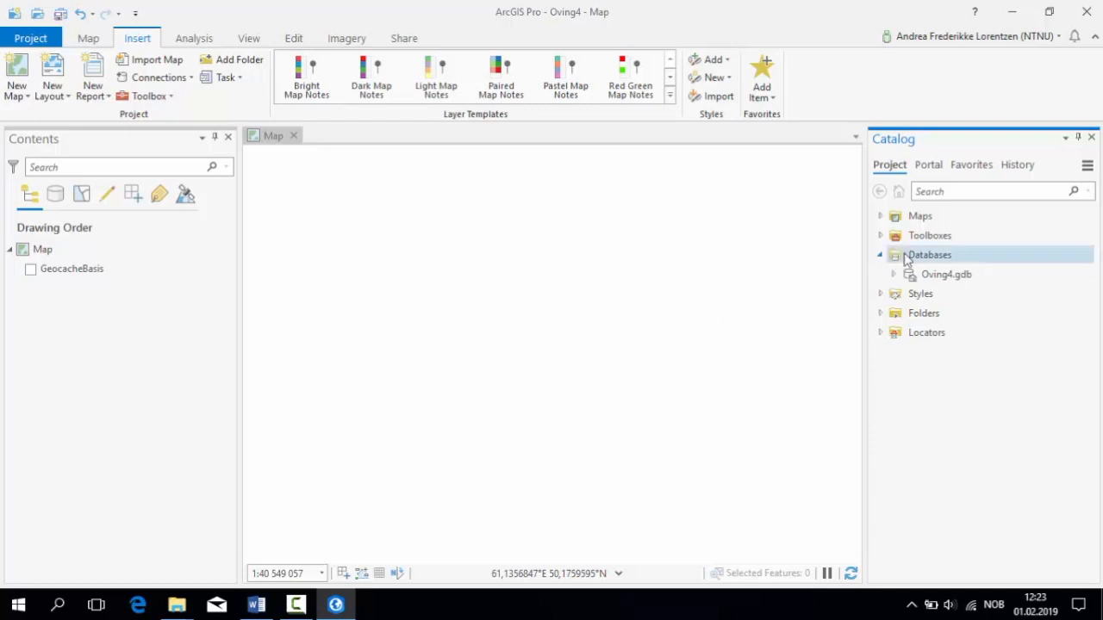
{"action": "left_click", "coordinate": [944, 274]}
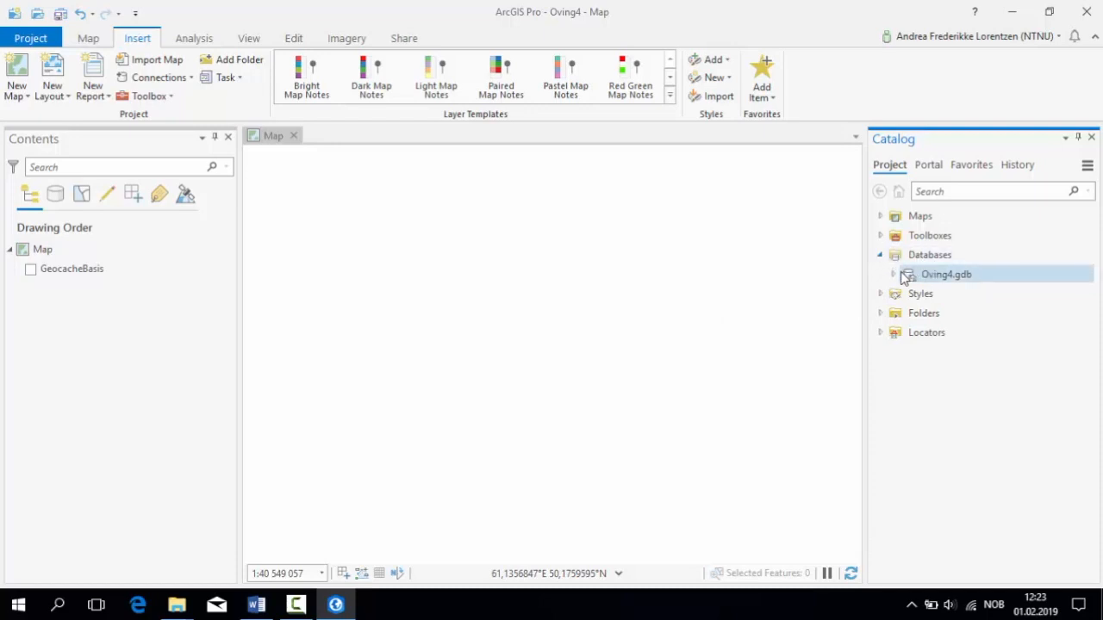
{"action": "mouse_move", "coordinate": [944, 274]}
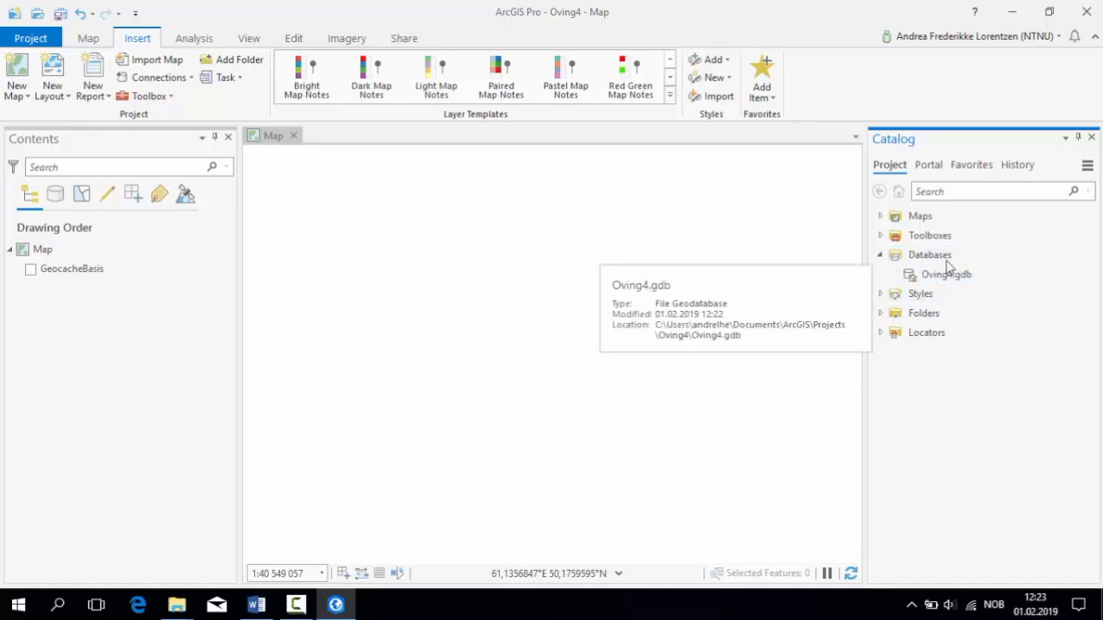
{"action": "left_click", "coordinate": [944, 274]}
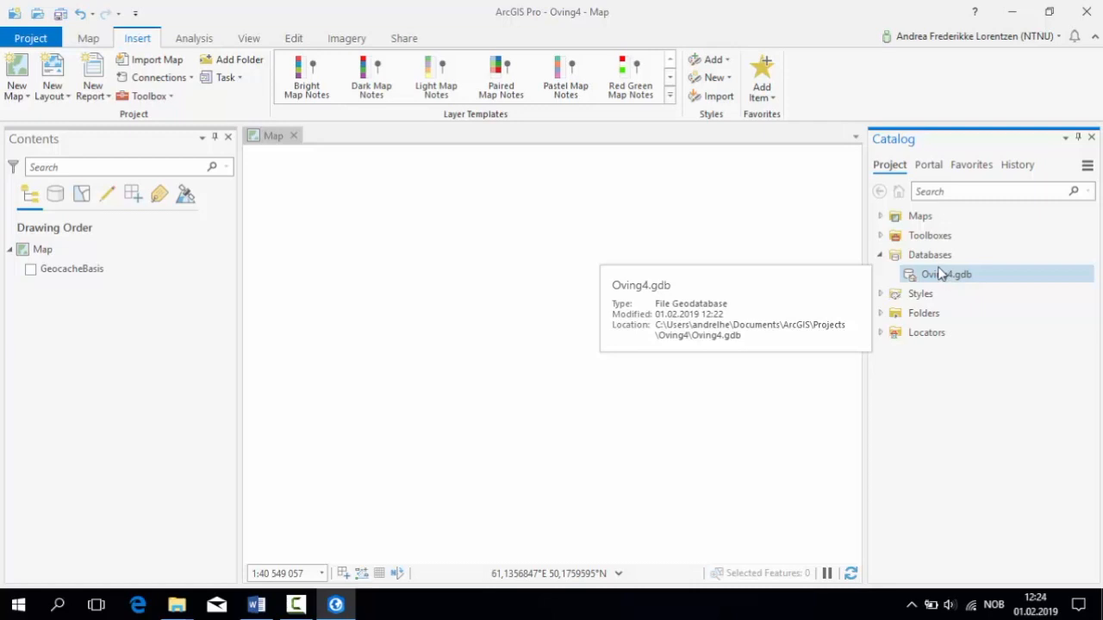
{"action": "left_click", "coordinate": [930, 255]}
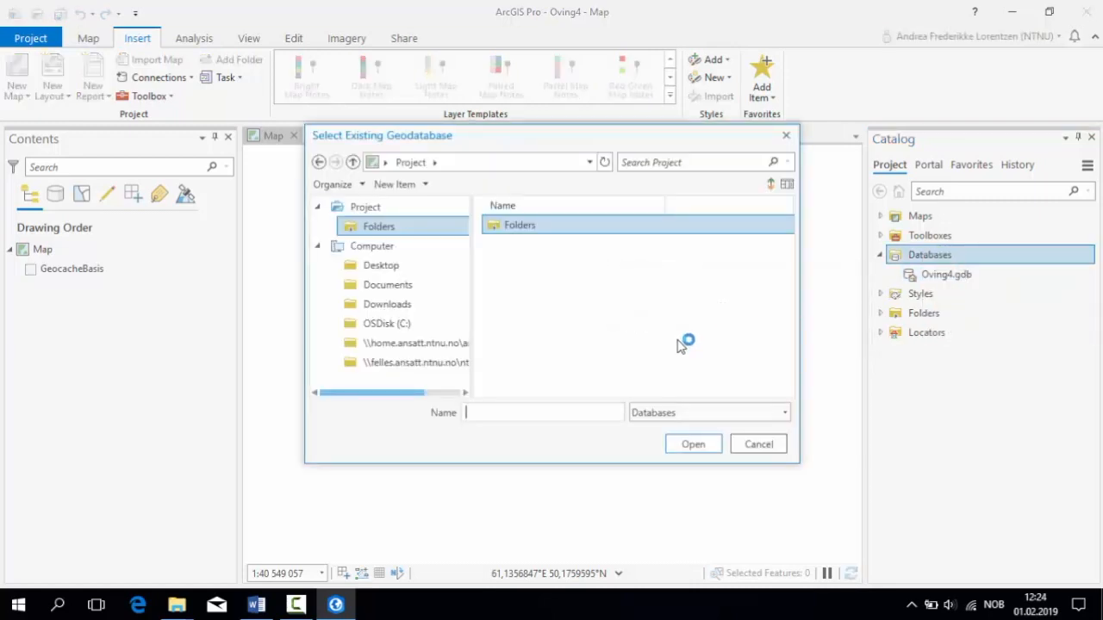
Add TemakartData.gdb from Oving4Data(1) to the project and remove Oving4.gdb
{"action": "left_click", "coordinate": [386, 303]}
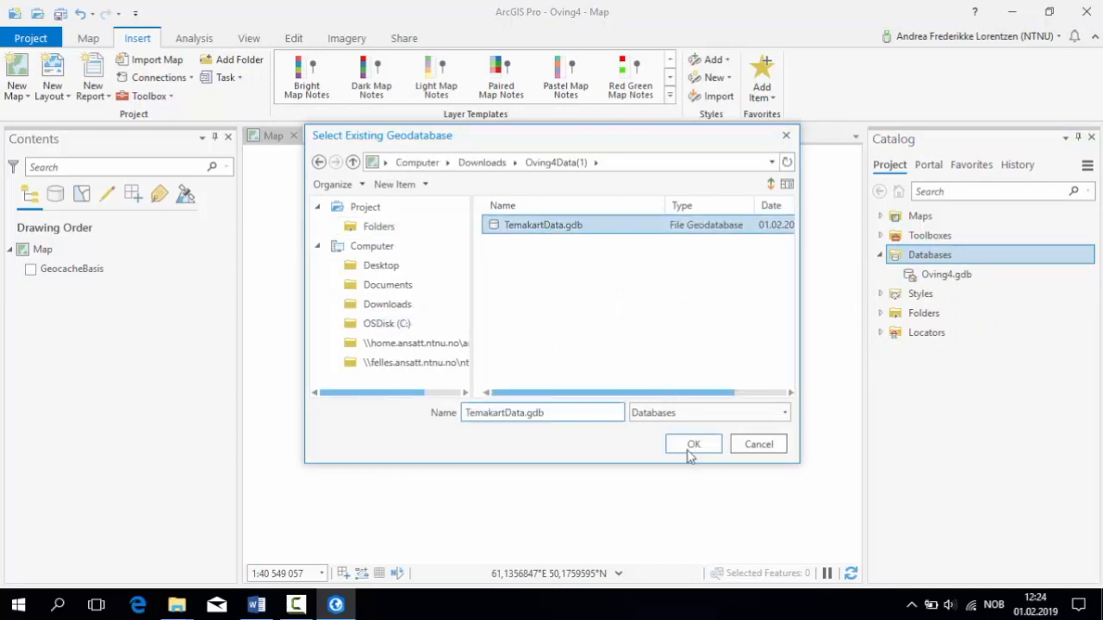
{"action": "left_click", "coordinate": [693, 445]}
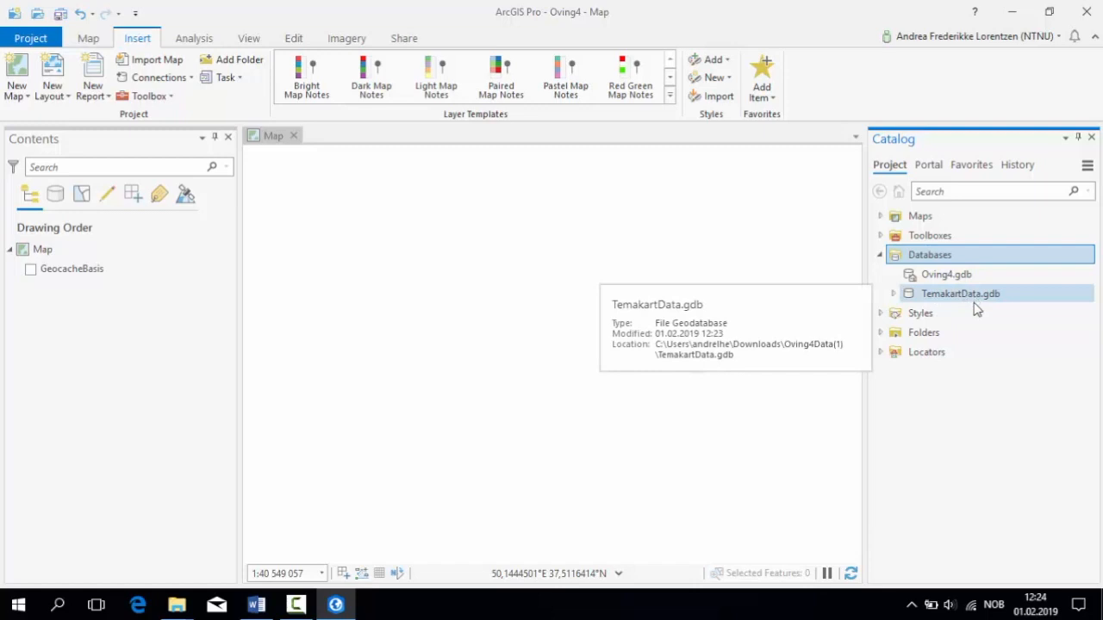
{"action": "mouse_move", "coordinate": [975, 323]}
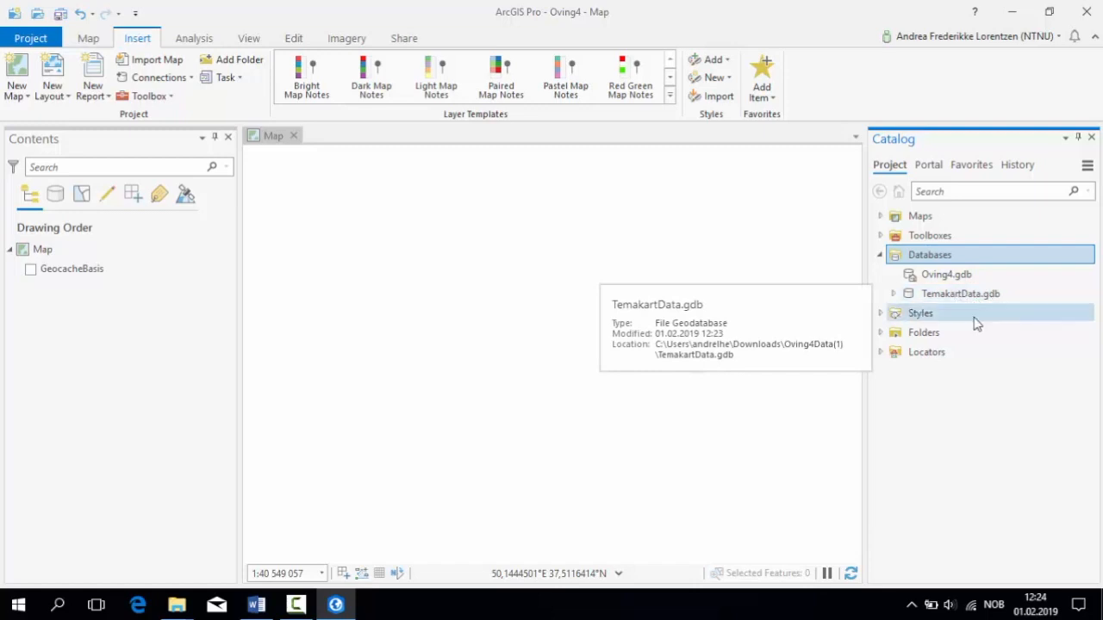
{"action": "right_click", "coordinate": [960, 293]}
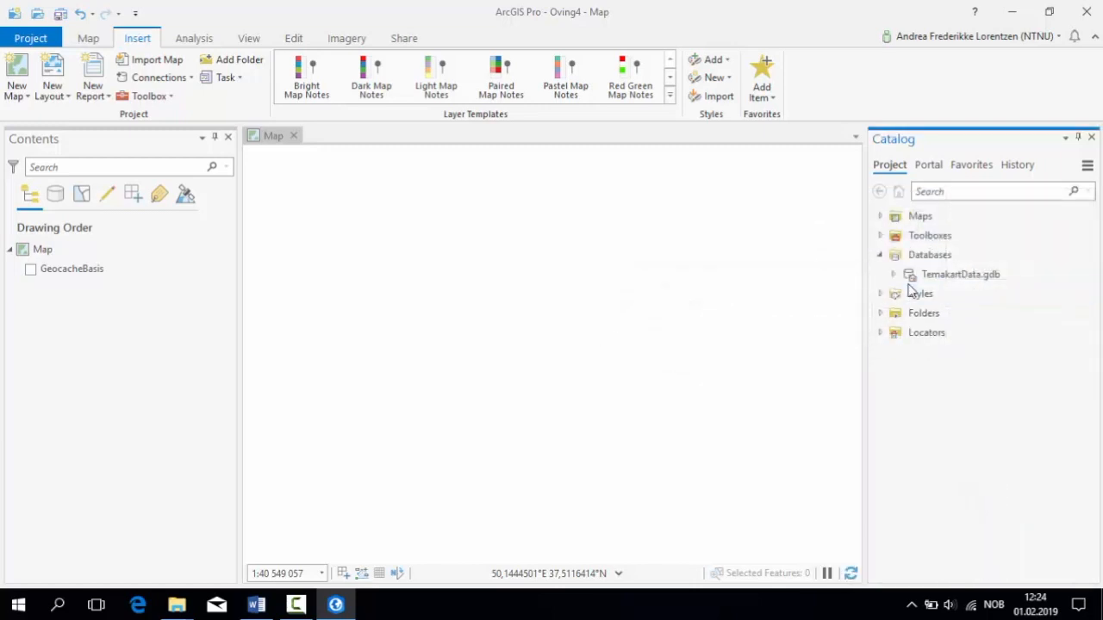
Expand TemakartData.gdb and add the Verden_Land feature class to the map
{"action": "left_click", "coordinate": [892, 274]}
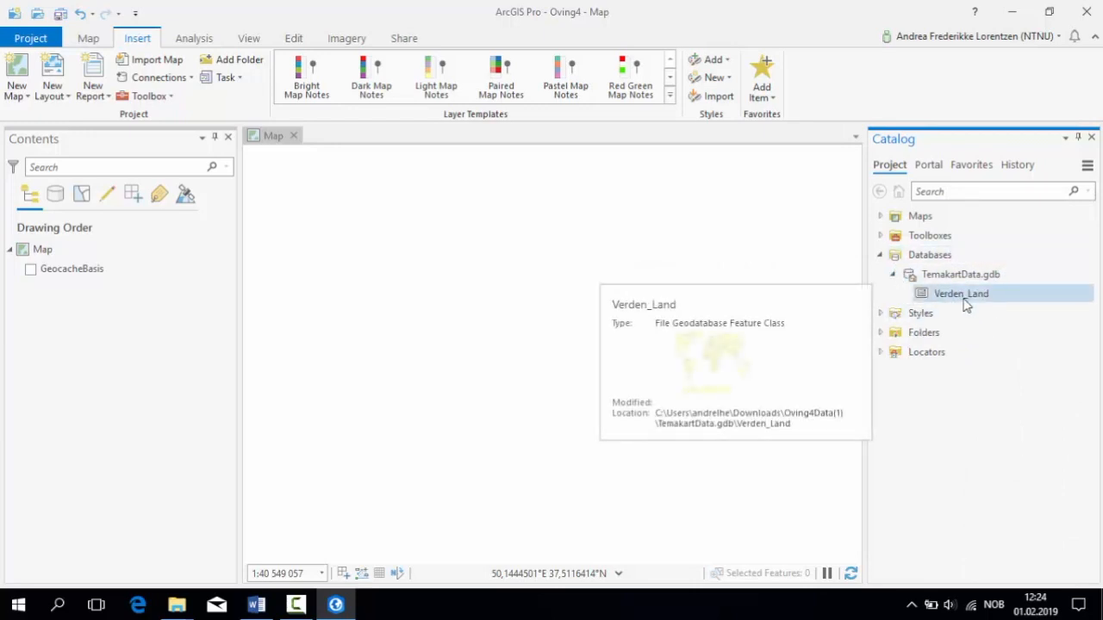
{"action": "double_click", "coordinate": [960, 293]}
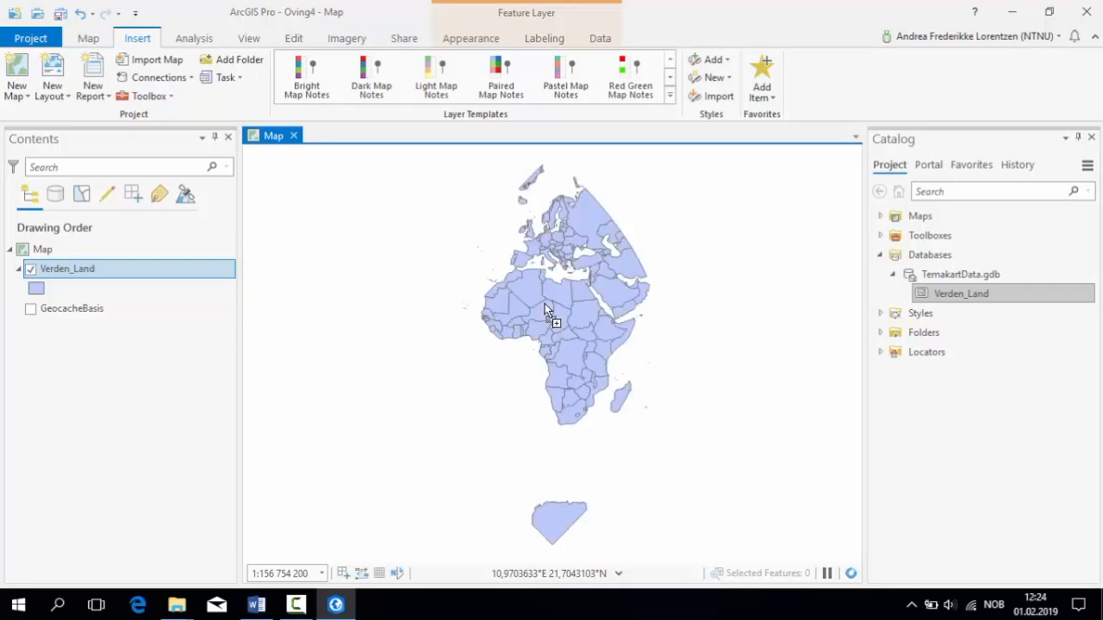
{"action": "mouse_move", "coordinate": [582, 334]}
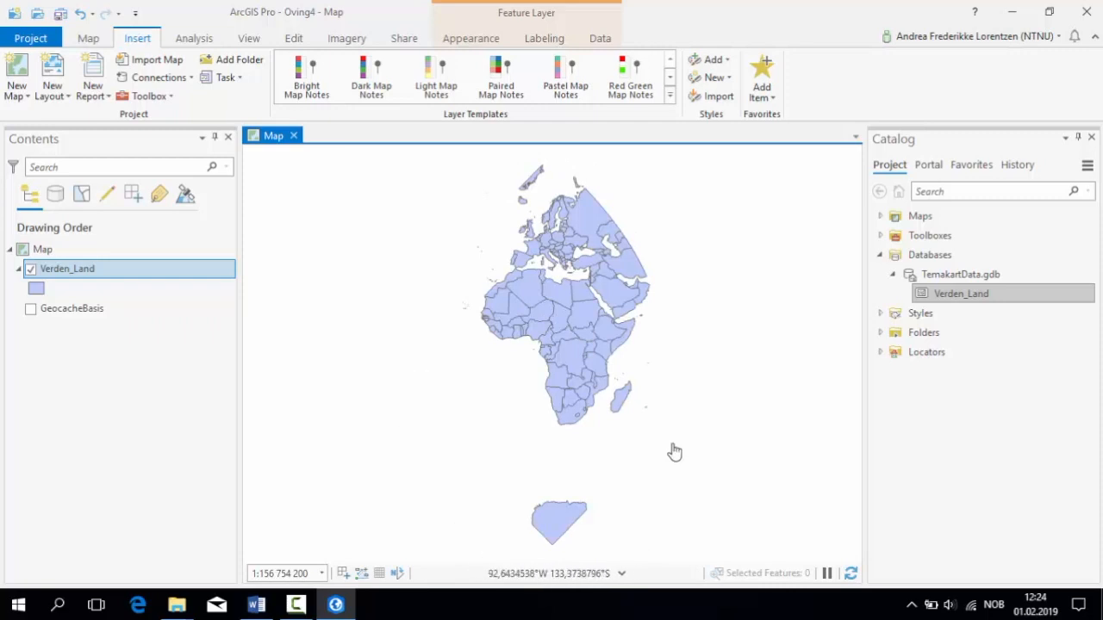
Set the map's coordinate system to World Winkel Tripel NGS via Map Properties
{"action": "right_click", "coordinate": [41, 248]}
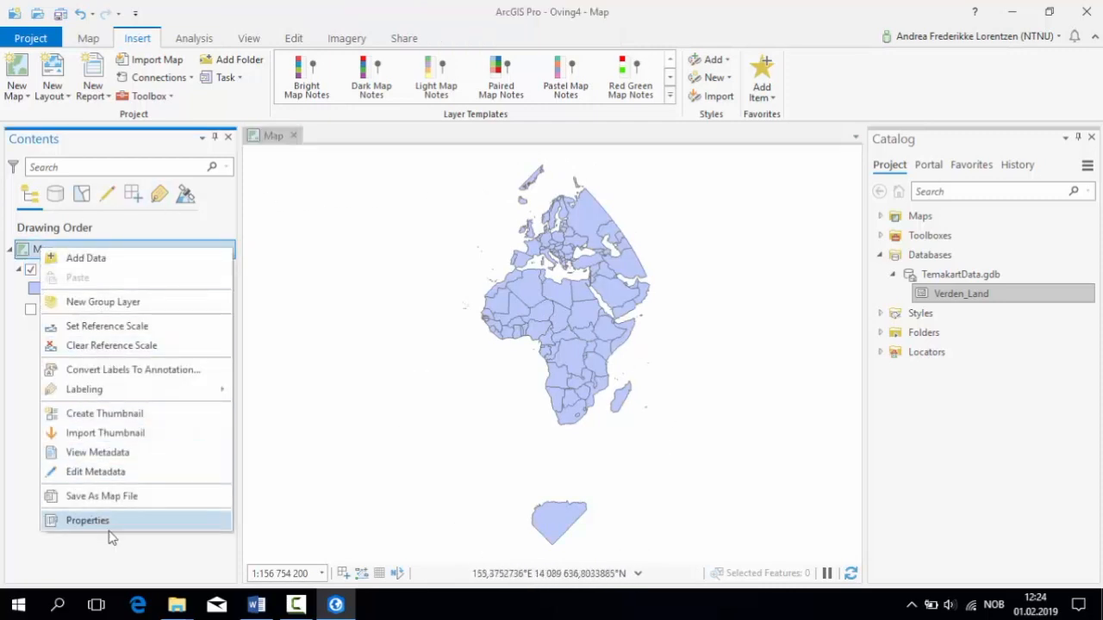
{"action": "left_click", "coordinate": [86, 520]}
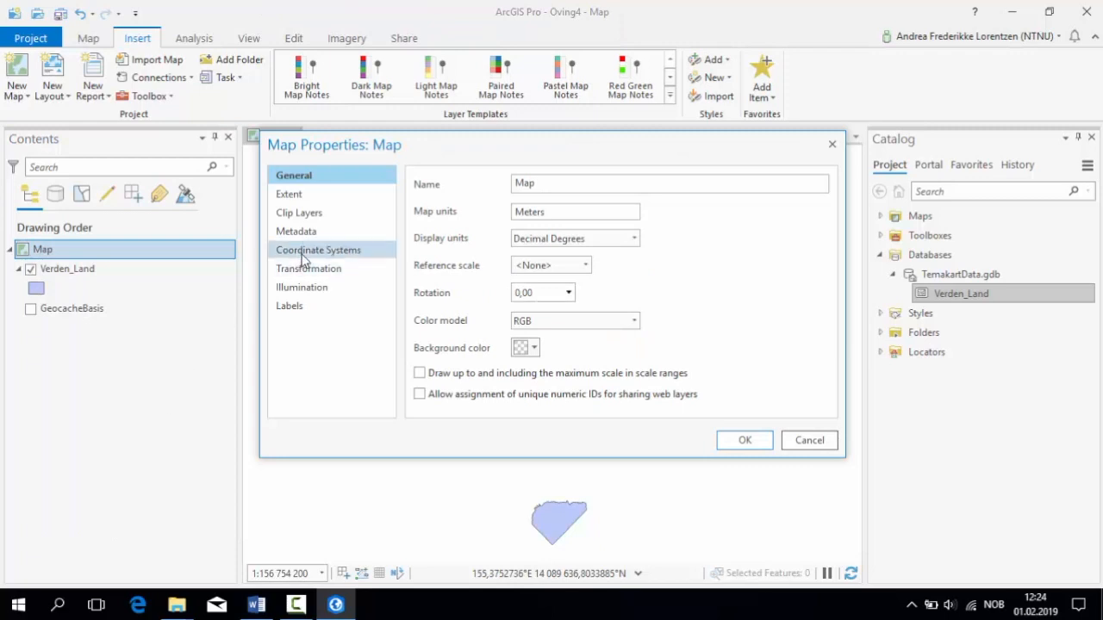
{"action": "left_click", "coordinate": [317, 250]}
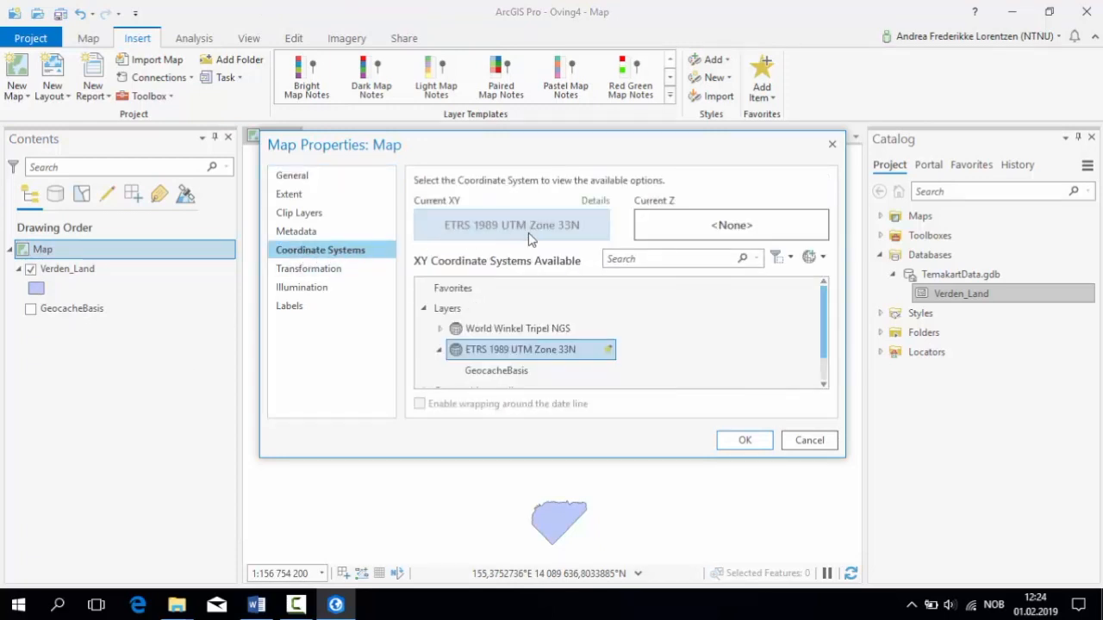
{"action": "mouse_move", "coordinate": [576, 251]}
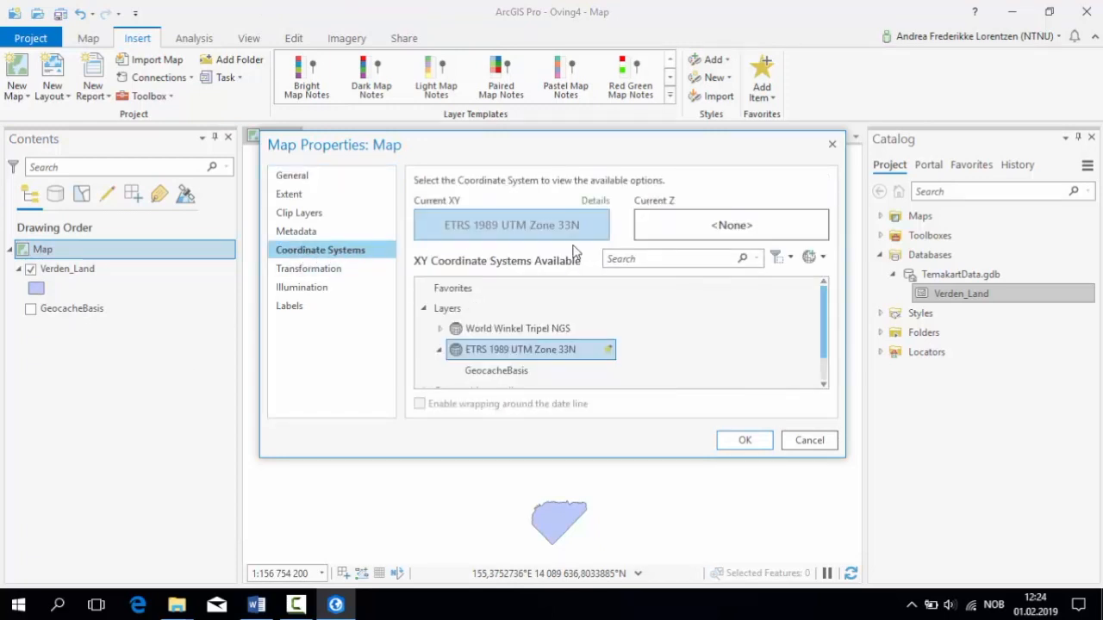
{"action": "left_click", "coordinate": [517, 328]}
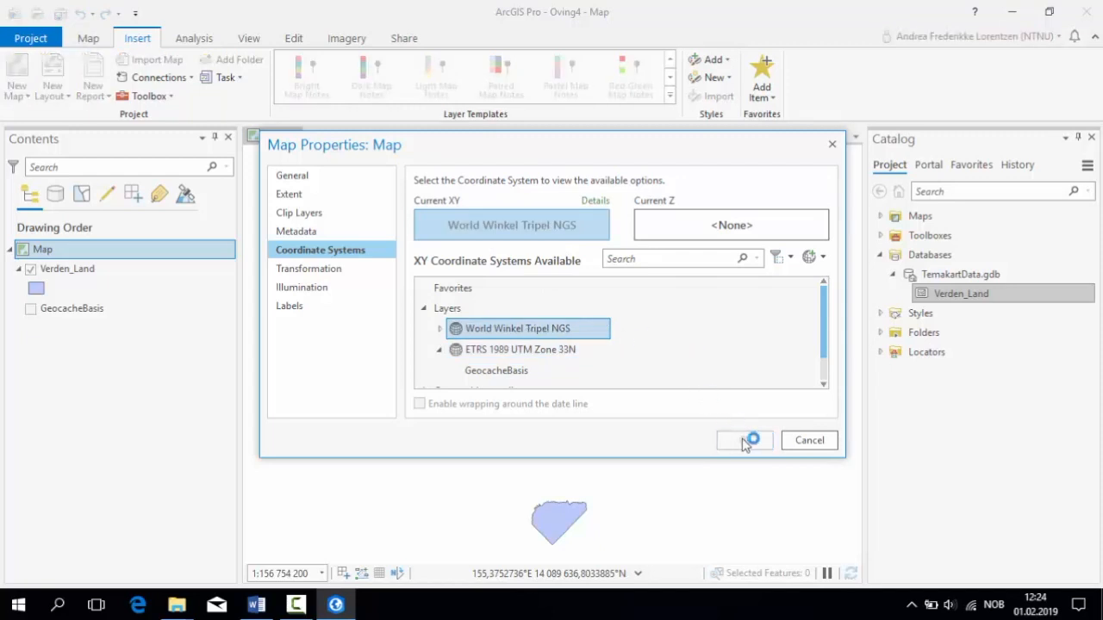
{"action": "left_click", "coordinate": [744, 441]}
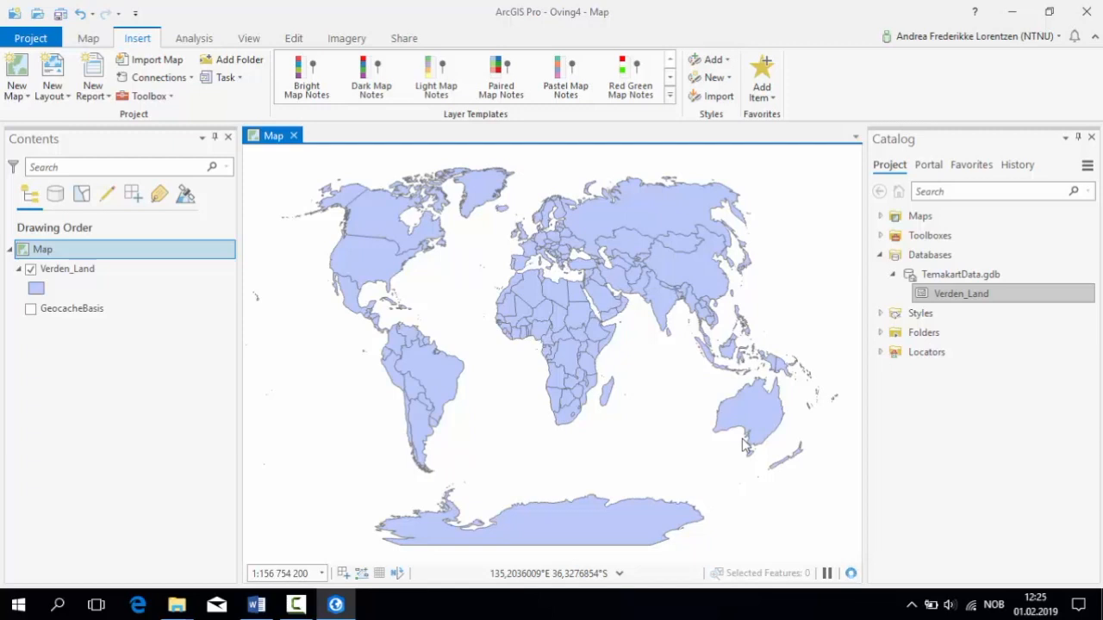
{"action": "mouse_move", "coordinate": [722, 429]}
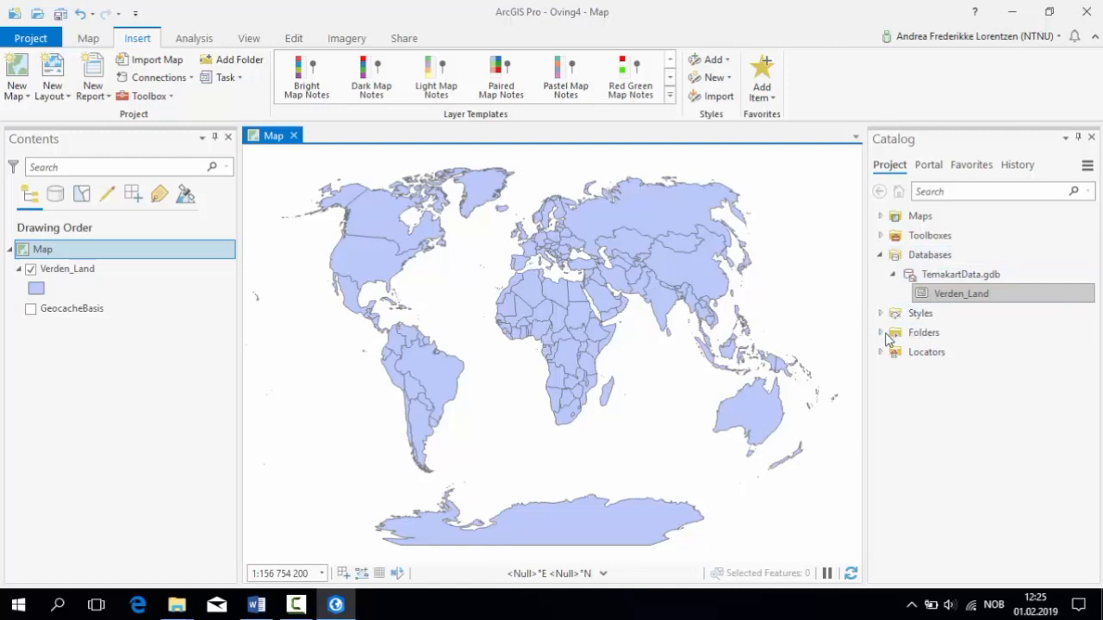
{"action": "mouse_move", "coordinate": [885, 338]}
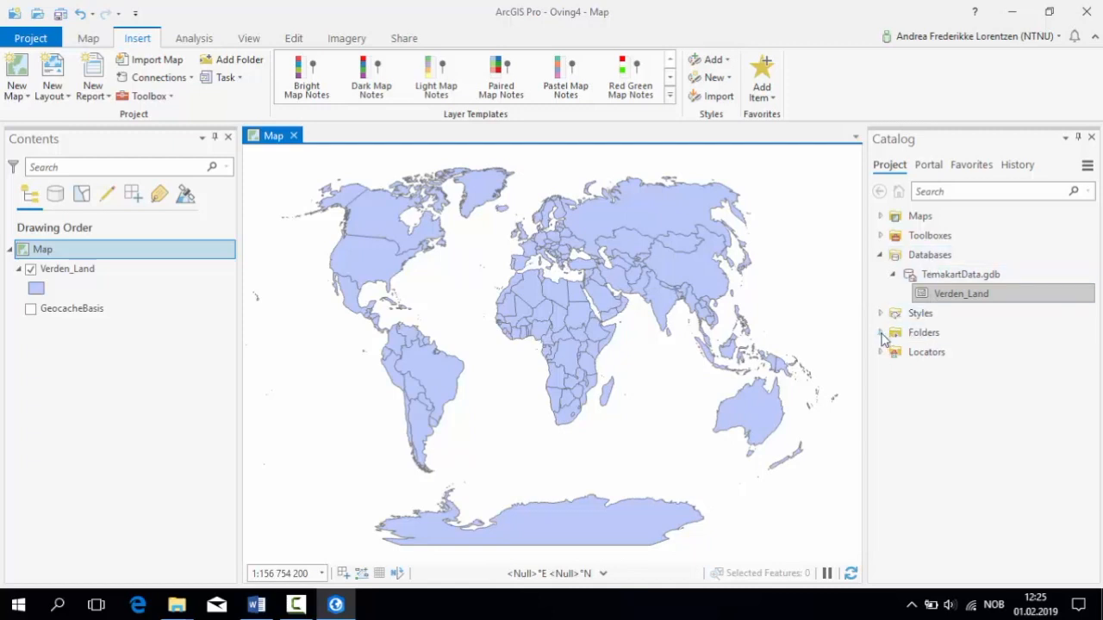
Run Table To Table on Verden2014.dbf, outputting table Verden2014 into TemakartData.gdb
{"action": "right_click", "coordinate": [958, 274]}
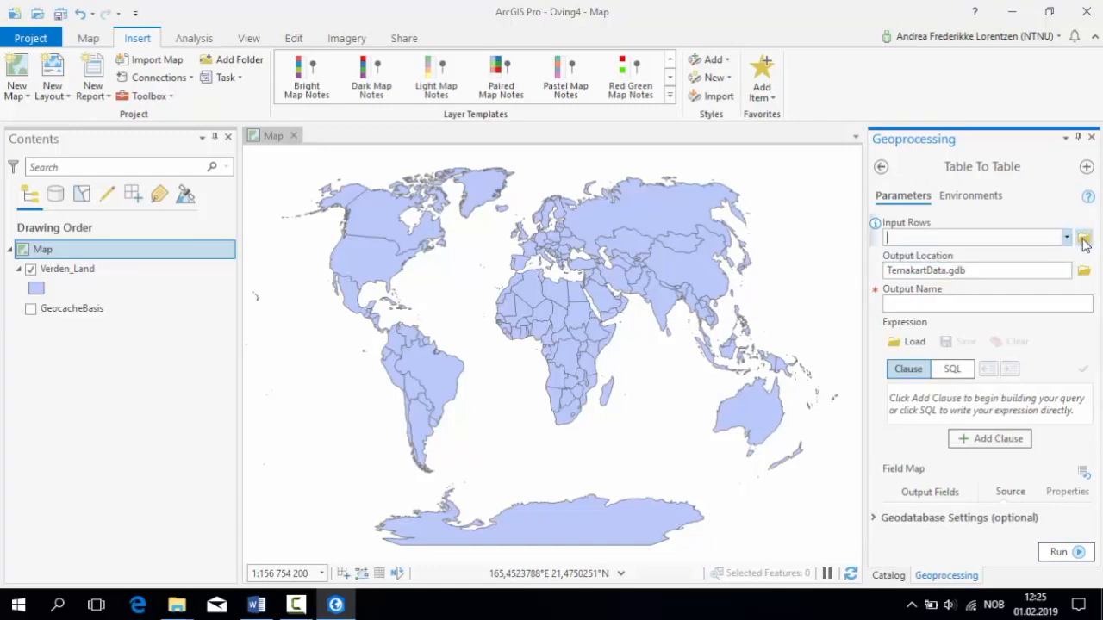
{"action": "left_click", "coordinate": [1084, 238]}
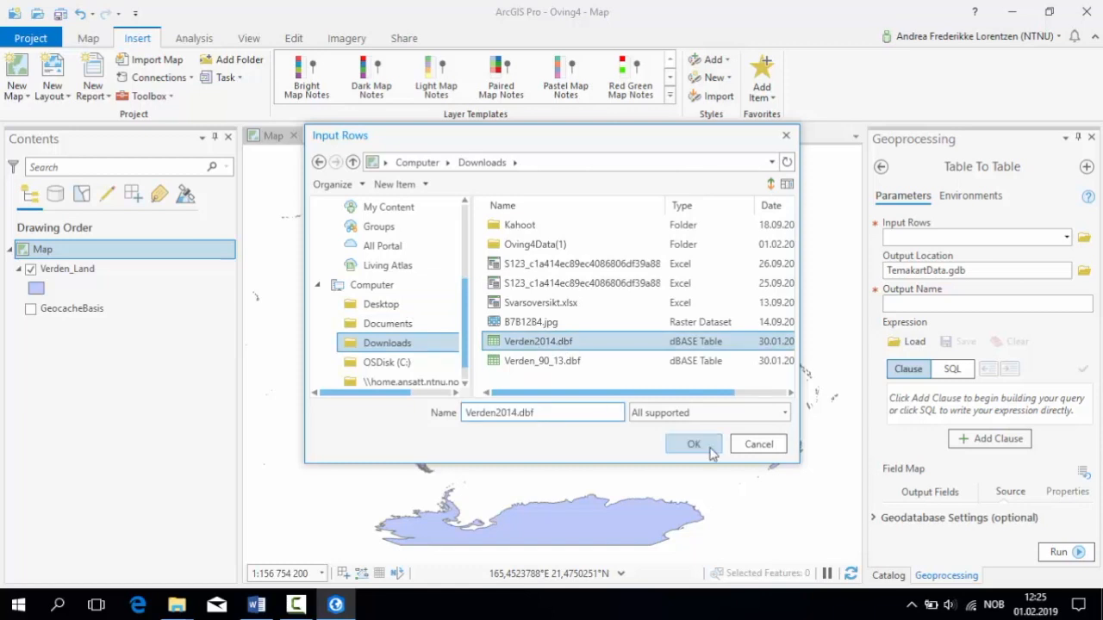
{"action": "left_click", "coordinate": [693, 444]}
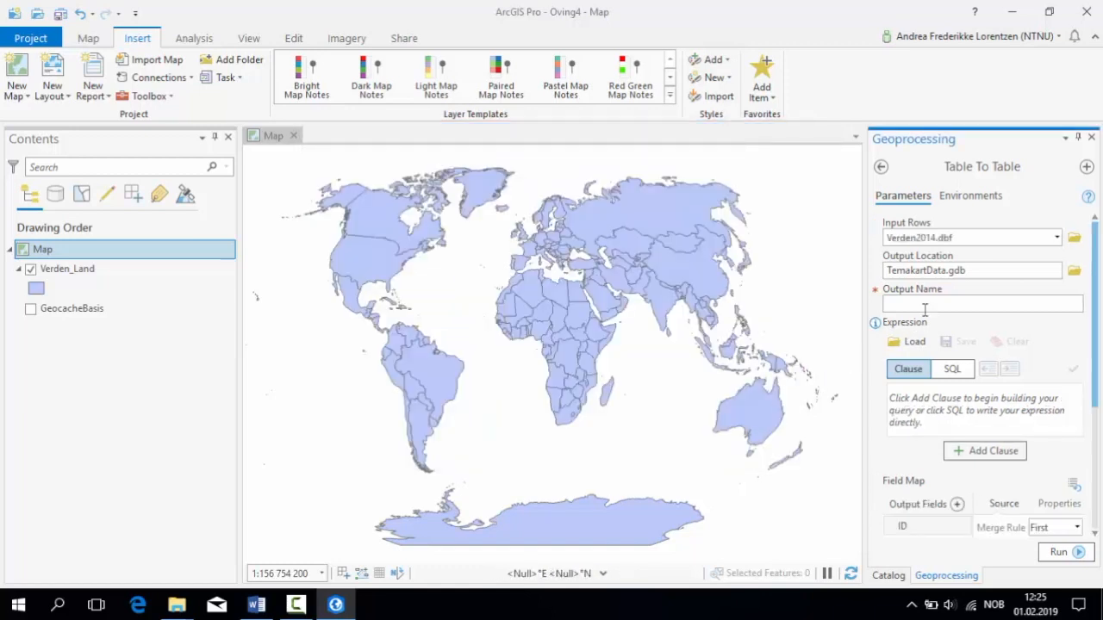
{"action": "type", "text": "Verden2014"}
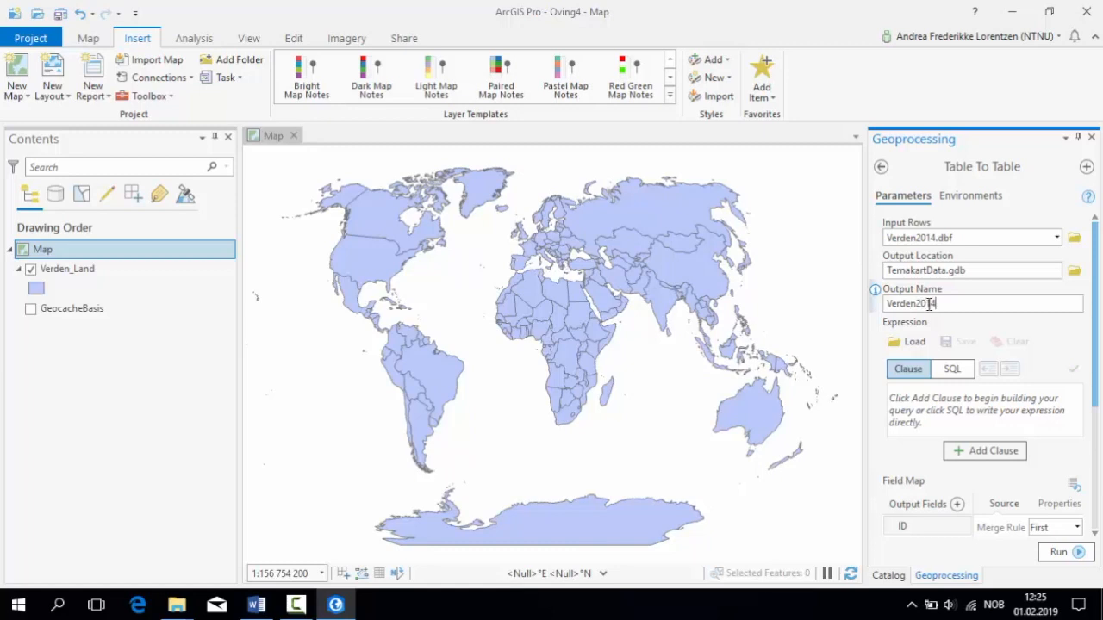
{"action": "left_click", "coordinate": [1058, 552]}
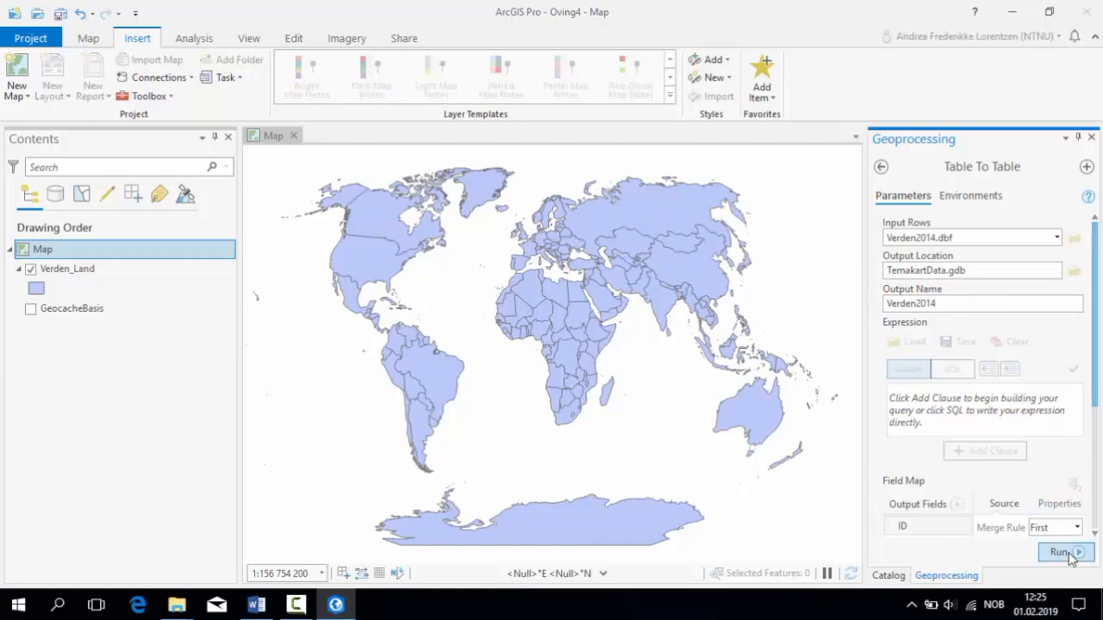
{"action": "left_click", "coordinate": [1061, 552]}
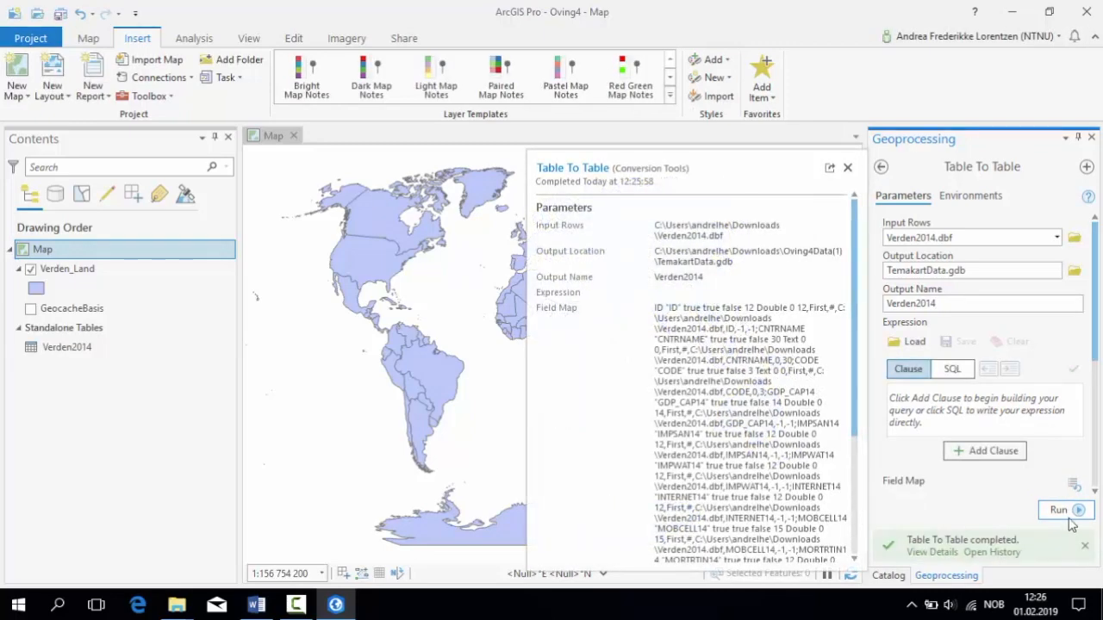
Dismiss the conversion details and return to the geoprocessing tool list
{"action": "left_click", "coordinate": [848, 167]}
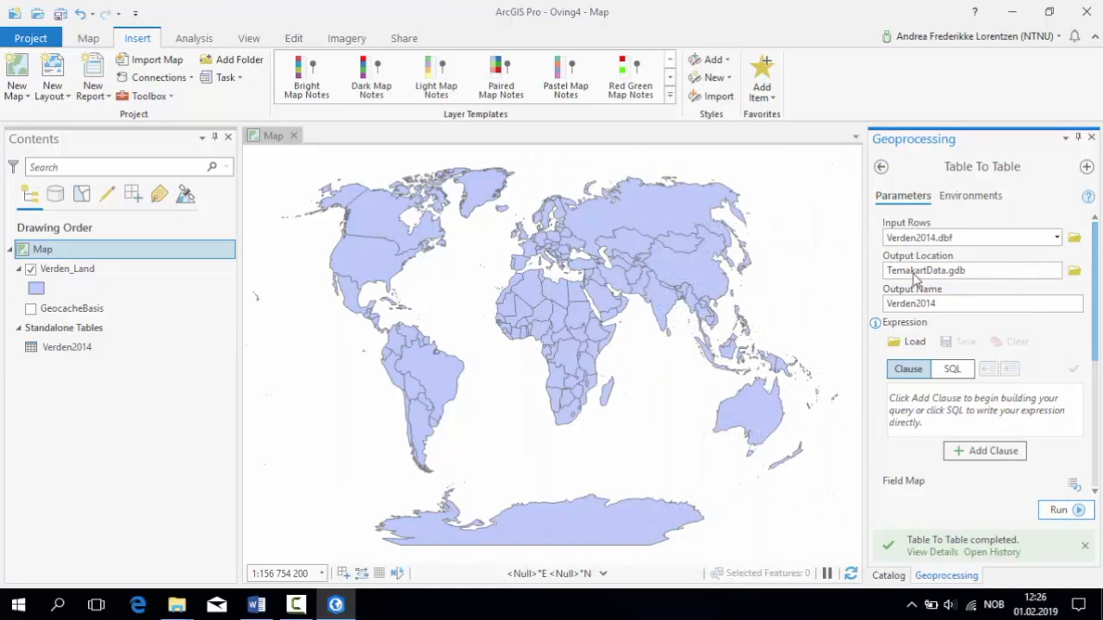
{"action": "left_click", "coordinate": [880, 166]}
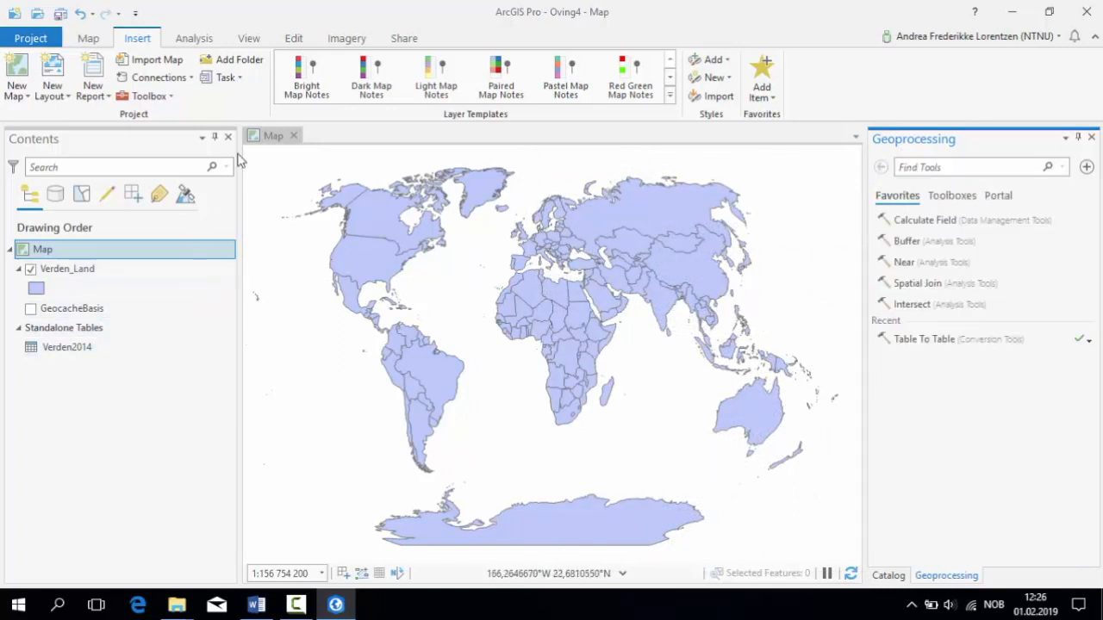